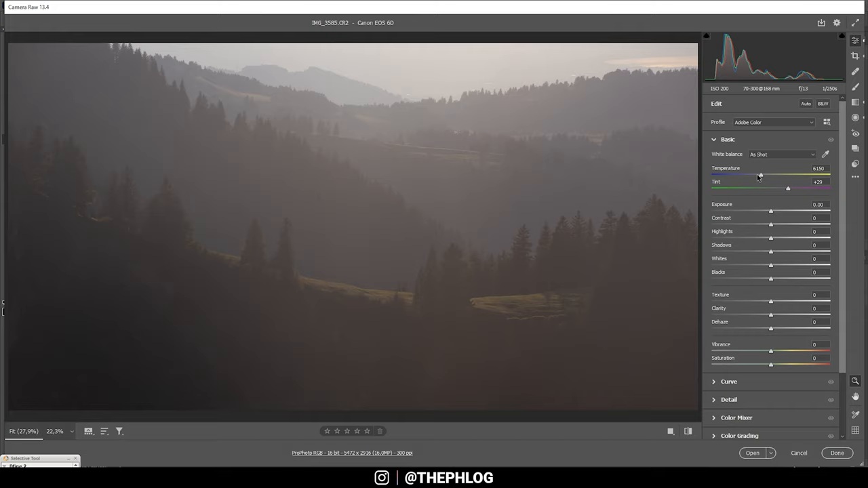
Step: Nudge Temperature and Tint slightly warmer so White Balance becomes Custom
{"action": "left_click_drag", "start_coordinate": [759, 175], "coordinate": [767, 175]}
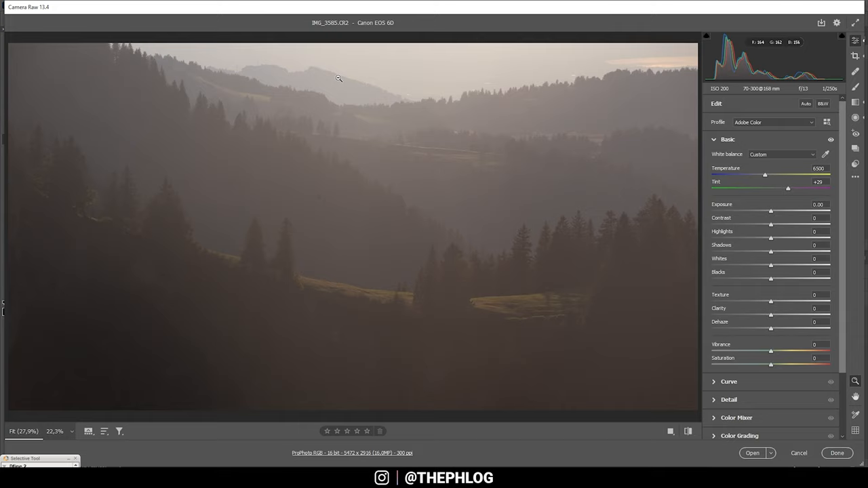
{"action": "left_click_drag", "start_coordinate": [771, 329], "coordinate": [773, 330]}
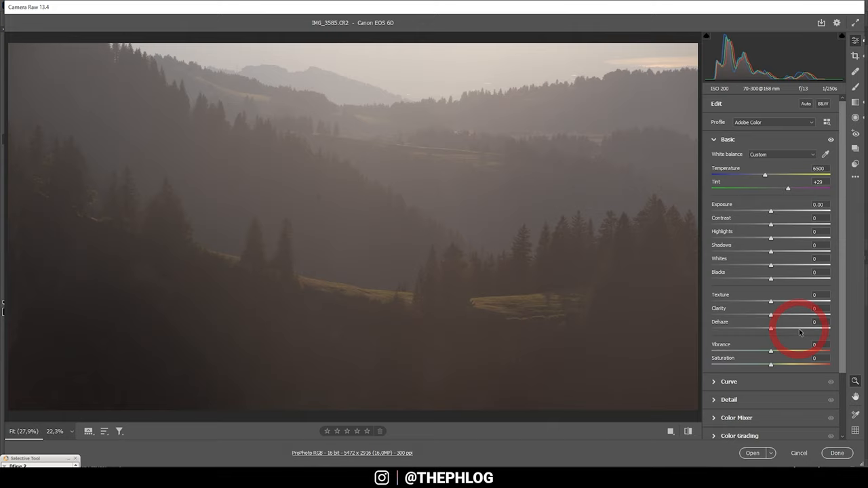
Step: Pull Shadows down to -100 and push Highlights up to +100
{"action": "left_click_drag", "start_coordinate": [771, 251], "coordinate": [741, 251]}
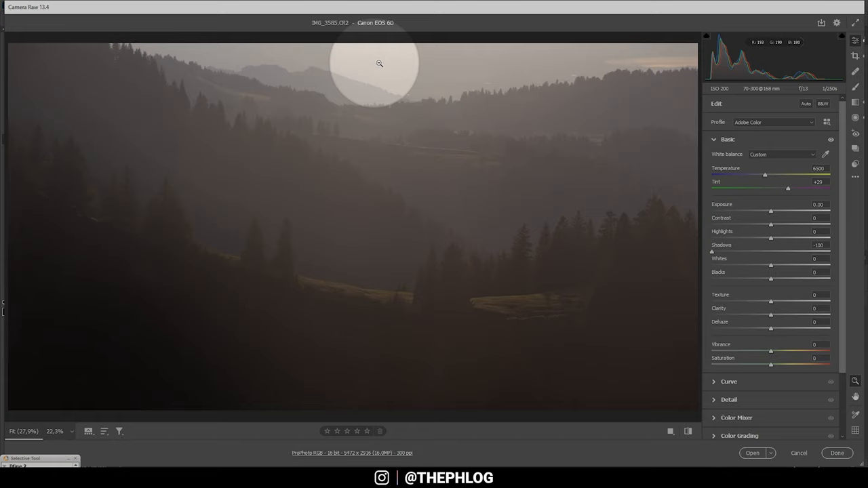
{"action": "mouse_move", "coordinate": [540, 54]}
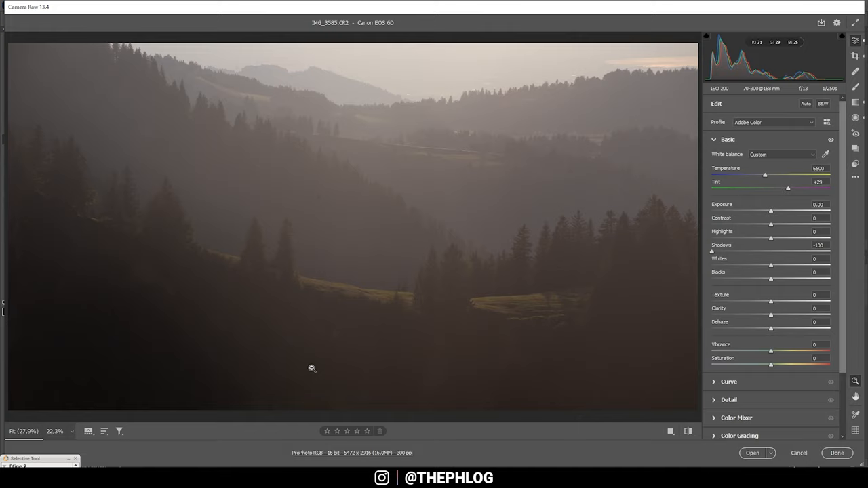
{"action": "left_click_drag", "start_coordinate": [771, 239], "coordinate": [787, 239]}
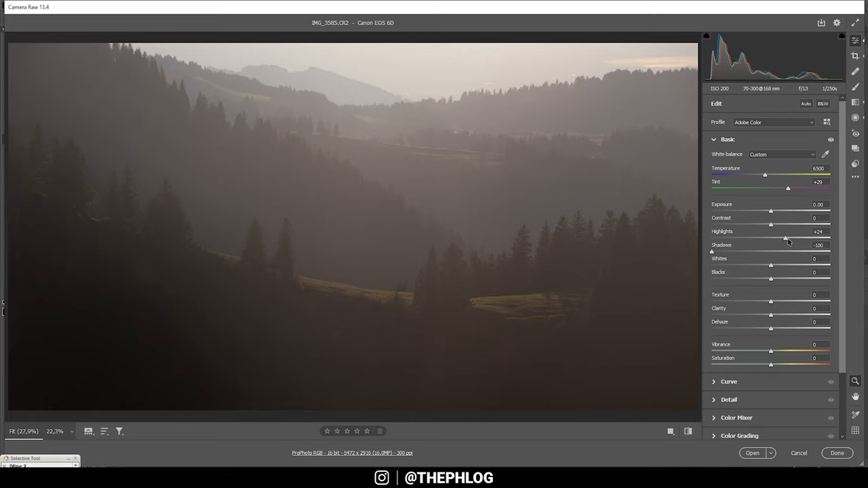
{"action": "left_click_drag", "start_coordinate": [784, 238], "coordinate": [830, 239]}
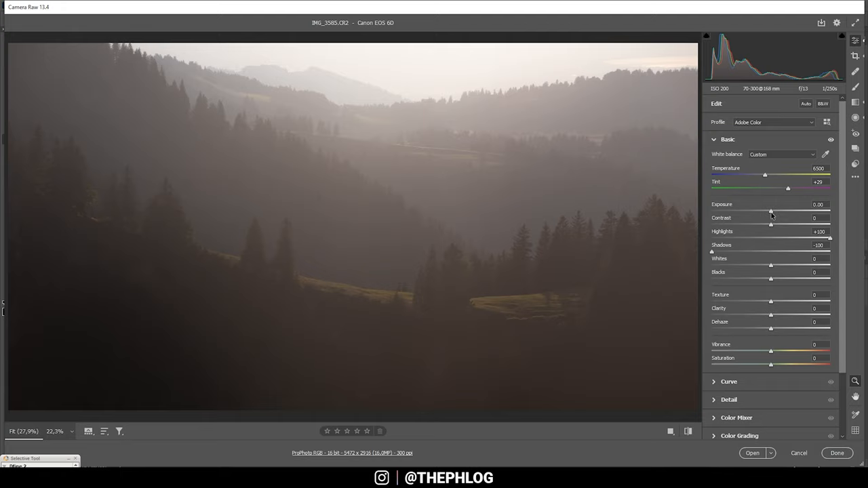
Step: Lower Exposure strongly to darken the valley and raise Whites to +100
{"action": "left_click_drag", "start_coordinate": [770, 212], "coordinate": [760, 212]}
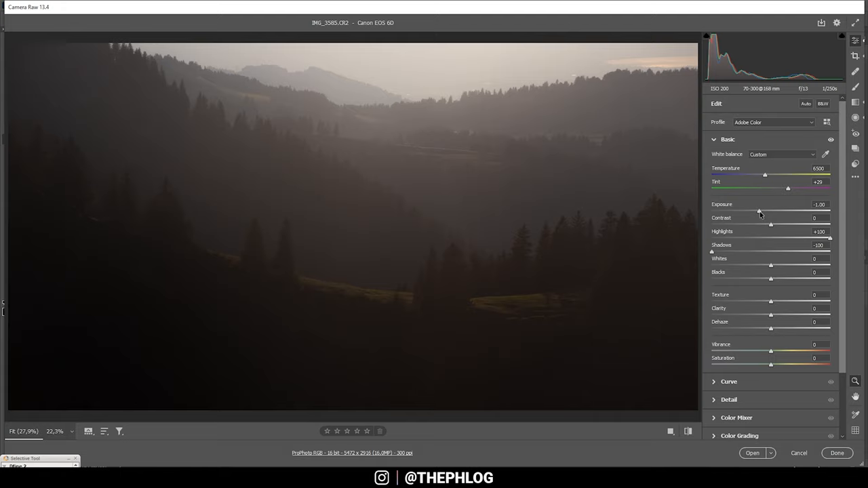
{"action": "left_click_drag", "start_coordinate": [770, 264], "coordinate": [784, 264]}
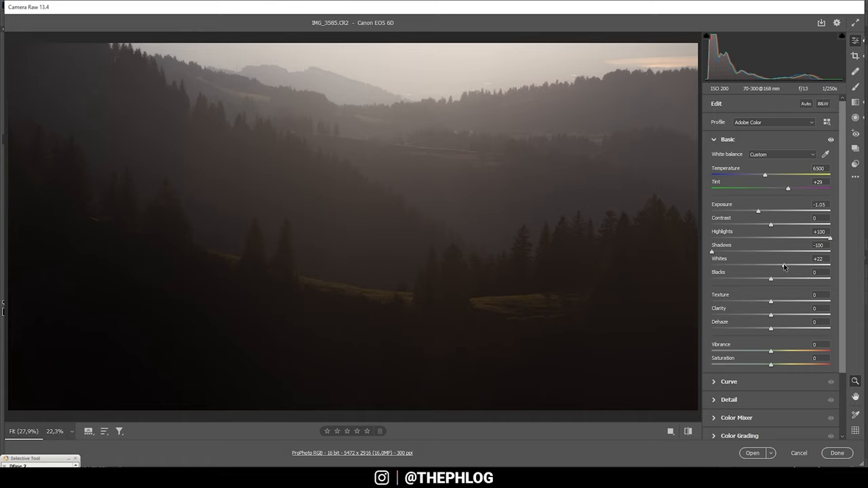
{"action": "left_click_drag", "start_coordinate": [771, 258], "coordinate": [811, 258]}
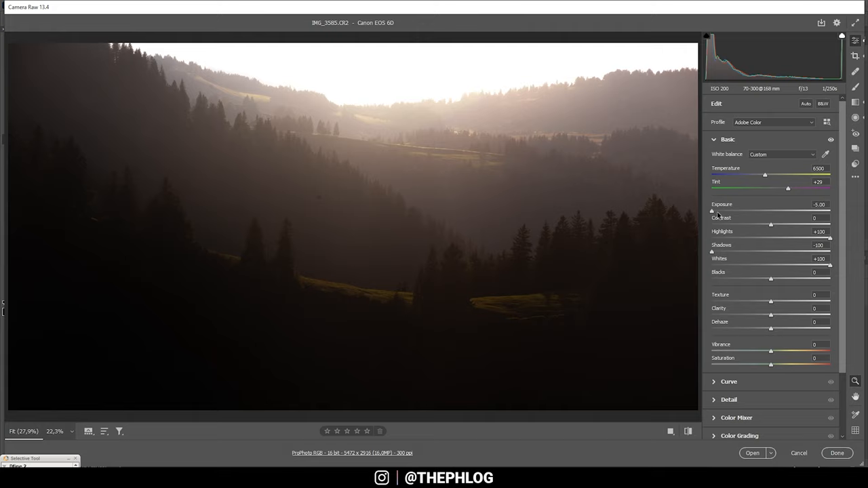
{"action": "mouse_move", "coordinate": [588, 205]}
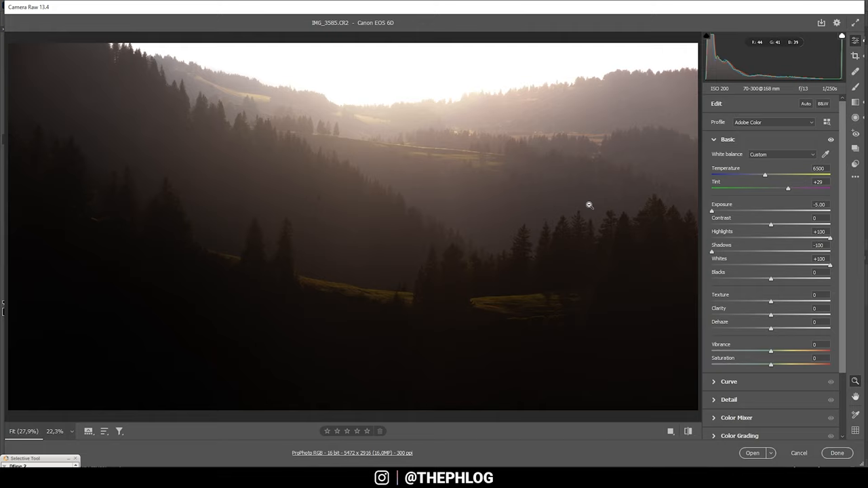
Step: Lift the Blacks and add small Texture, Clarity and Dehaze boosts
{"action": "left_click_drag", "start_coordinate": [770, 279], "coordinate": [803, 279]}
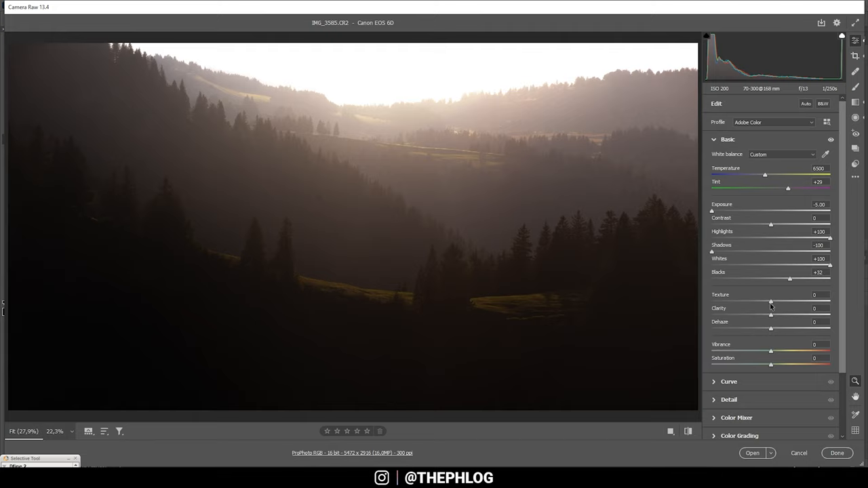
{"action": "left_click_drag", "start_coordinate": [770, 302], "coordinate": [769, 301]}
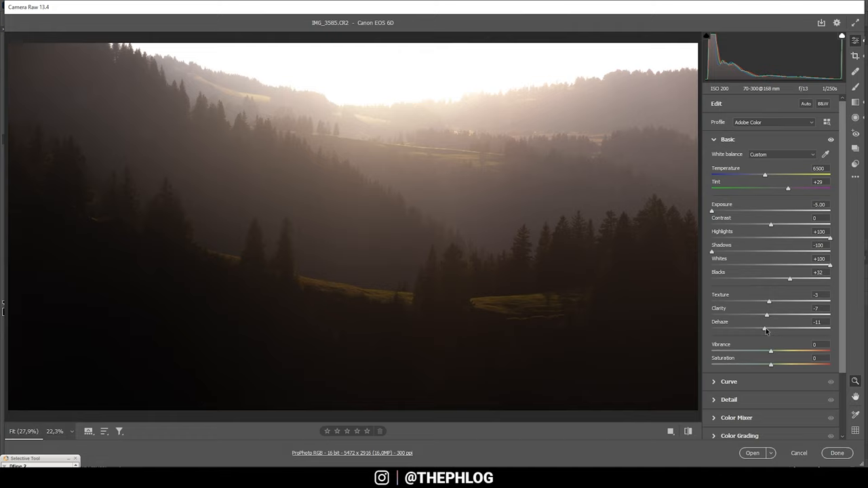
{"action": "left_click_drag", "start_coordinate": [766, 329], "coordinate": [768, 330]}
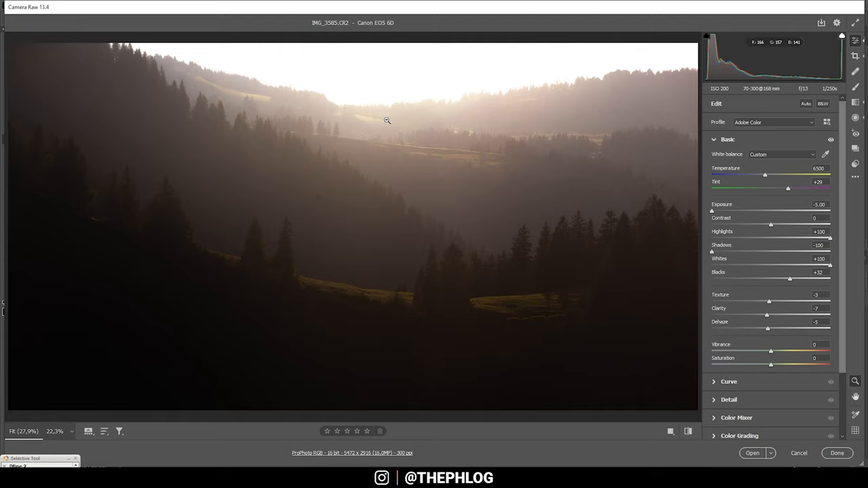
{"action": "left_click", "coordinate": [688, 432]}
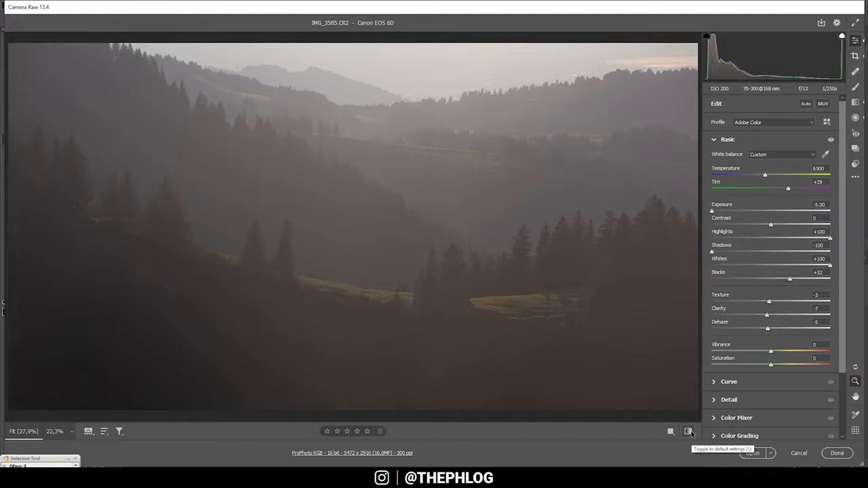
{"action": "left_click", "coordinate": [686, 431]}
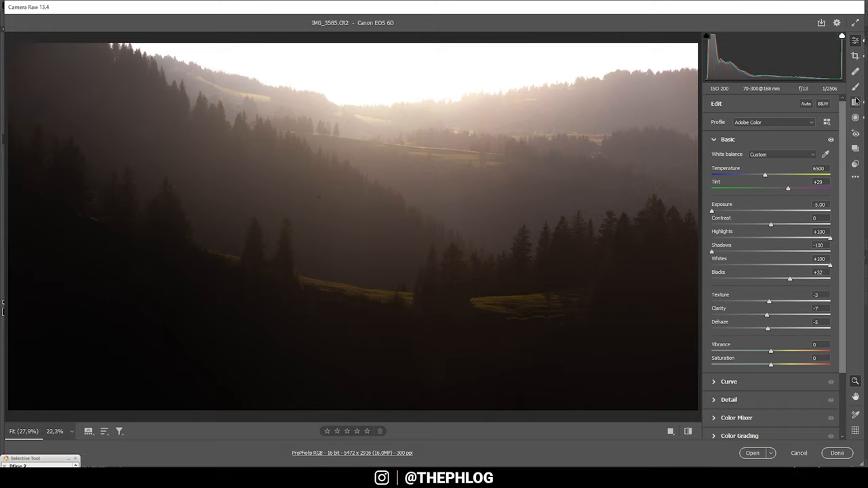
Step: Draw a graduated filter from the sky to mid-image and raise its Highlights
{"action": "left_click_drag", "start_coordinate": [417, 100], "coordinate": [400, 261]}
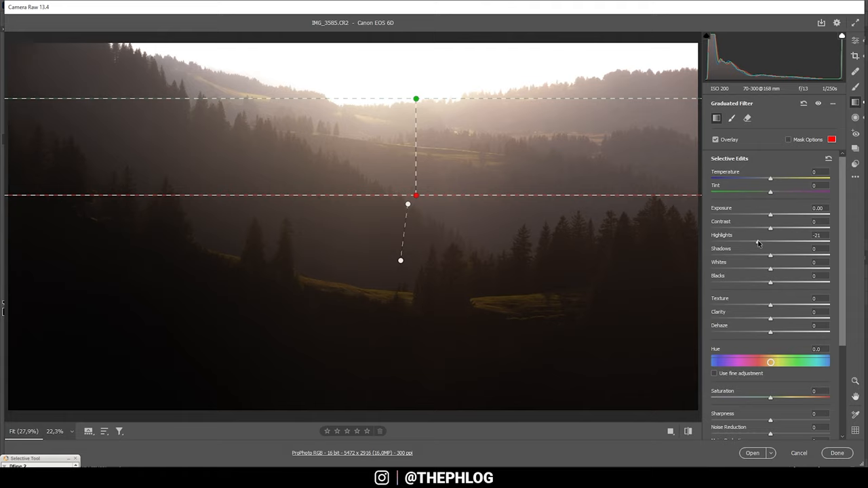
{"action": "left_click_drag", "start_coordinate": [770, 242], "coordinate": [760, 242]}
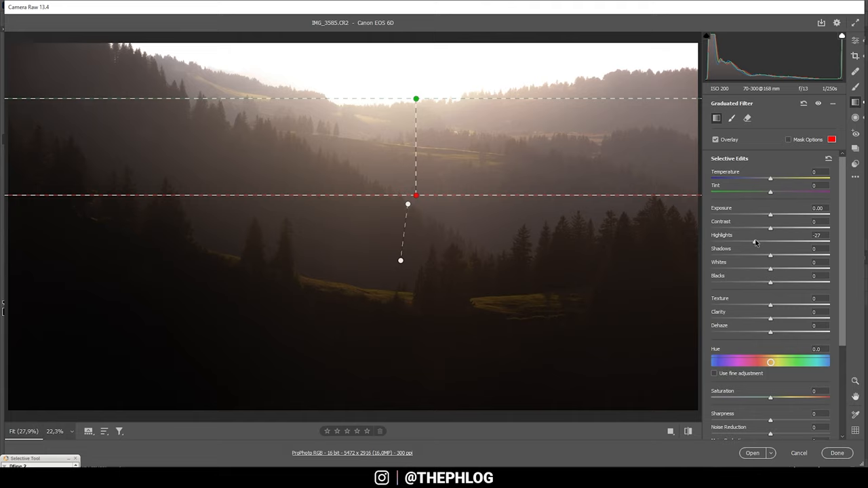
{"action": "left_click_drag", "start_coordinate": [770, 242], "coordinate": [743, 241]}
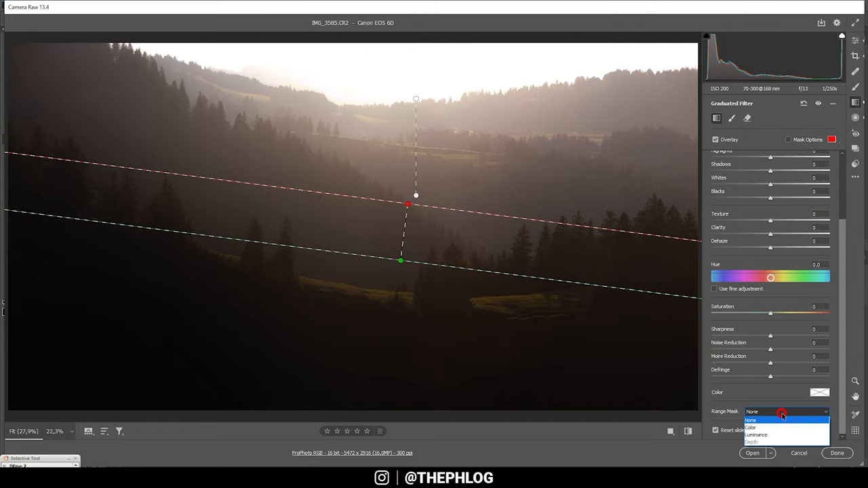
Step: Set the filter's Range Mask to Luminance and tune its range toward brighter tones with soft smoothness
{"action": "left_click", "coordinate": [757, 434]}
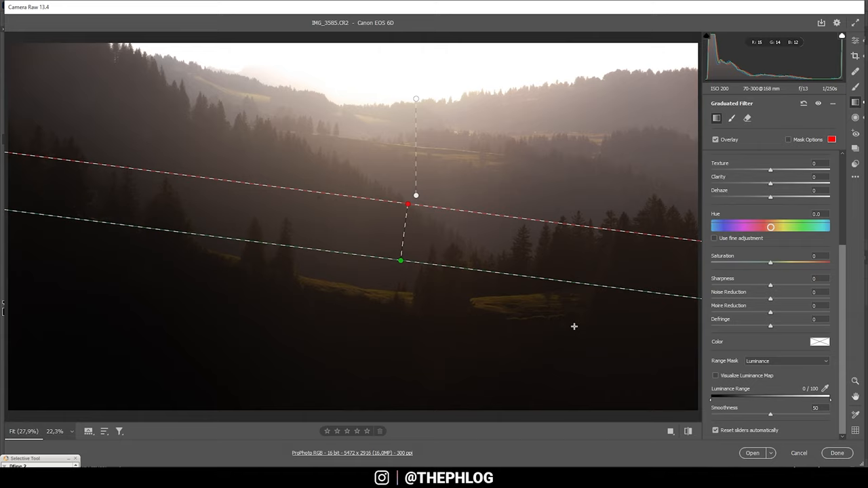
{"action": "left_click_drag", "start_coordinate": [694, 398], "coordinate": [731, 399]}
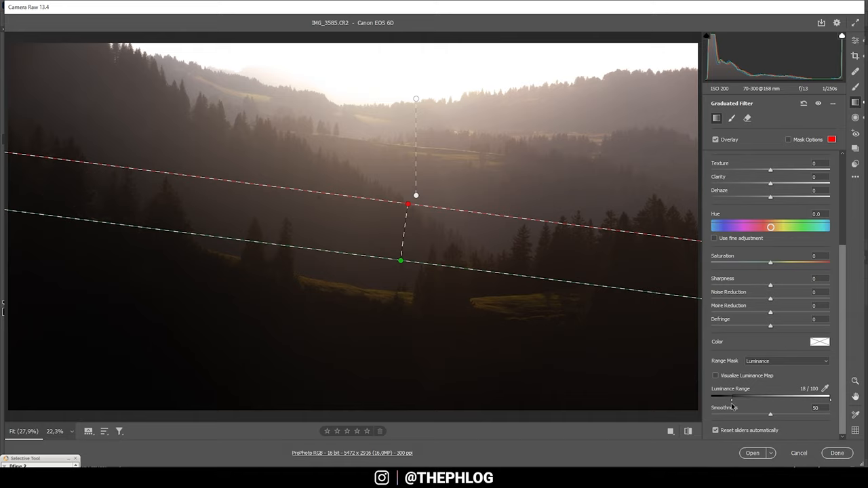
{"action": "left_click_drag", "start_coordinate": [743, 399], "coordinate": [819, 399]}
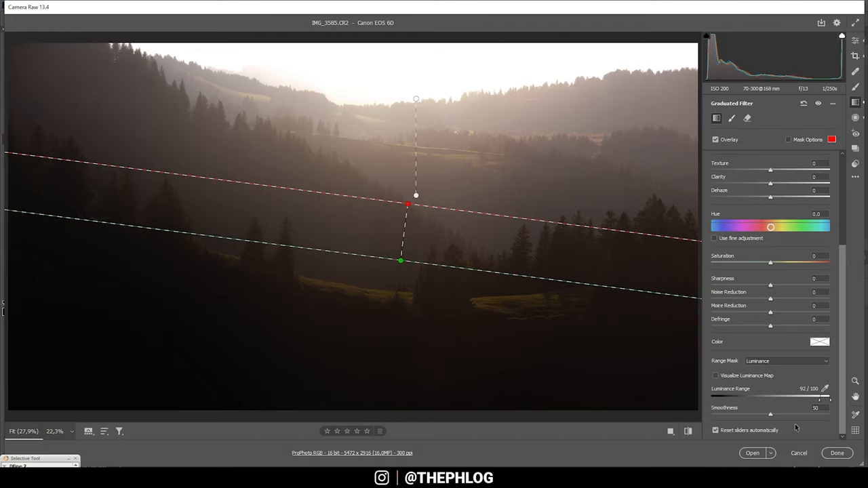
{"action": "left_click_drag", "start_coordinate": [771, 415], "coordinate": [792, 415]}
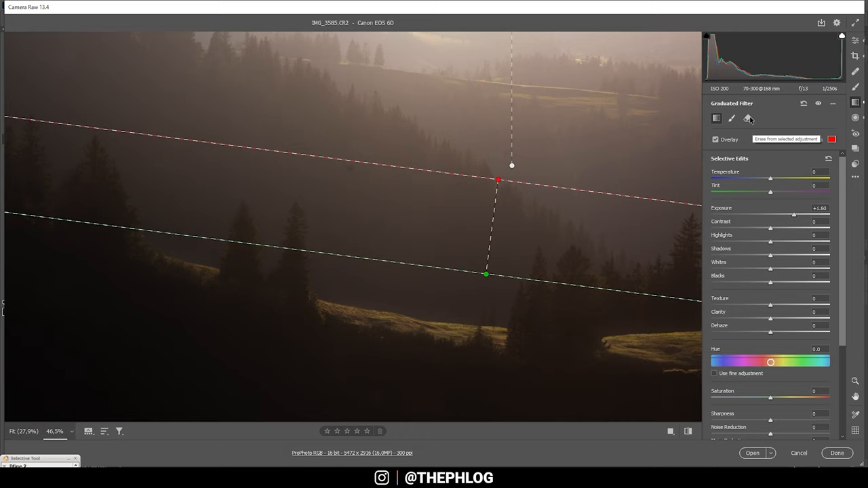
Step: Switch to the Erase brush to remove parts of the graduated filter mask
{"action": "left_click", "coordinate": [748, 118]}
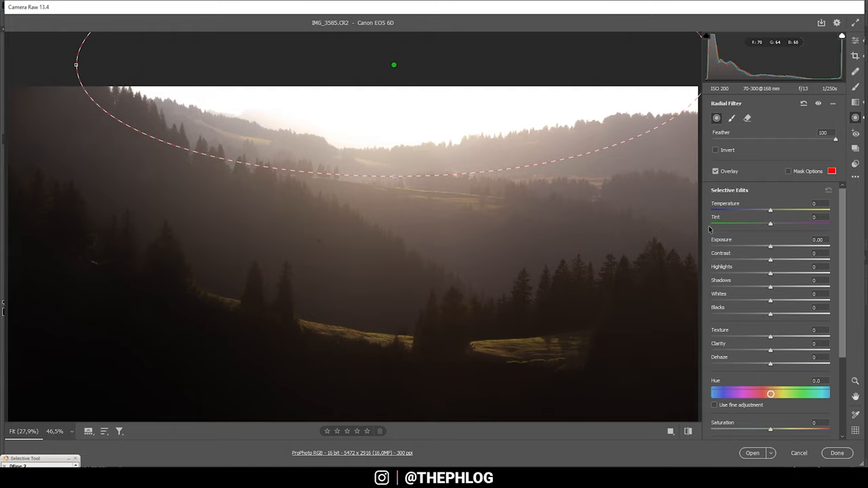
Step: Warm the sky radial filter's Temperature and pull down its Highlights
{"action": "left_click_drag", "start_coordinate": [770, 208], "coordinate": [785, 209]}
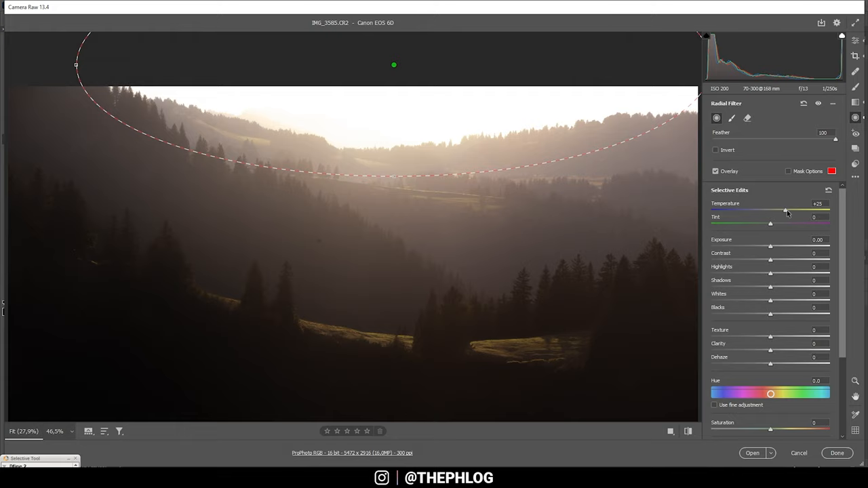
{"action": "left_click_drag", "start_coordinate": [785, 209], "coordinate": [790, 209]}
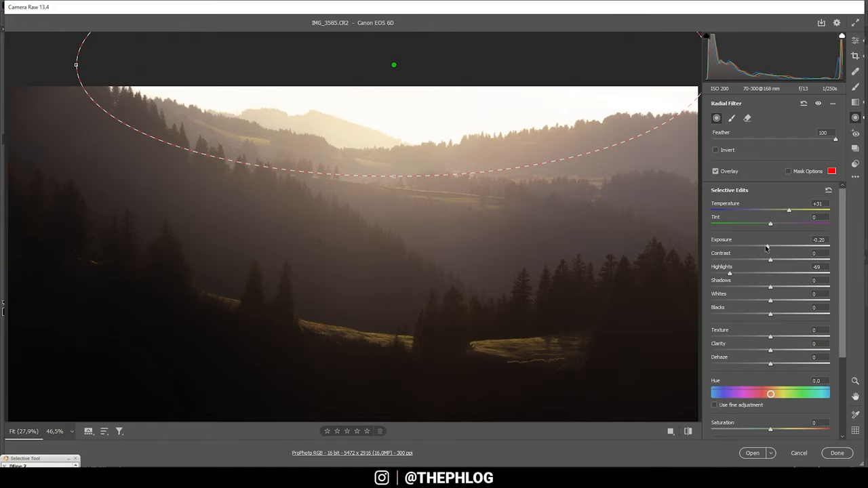
{"action": "left_click_drag", "start_coordinate": [765, 246], "coordinate": [770, 246]}
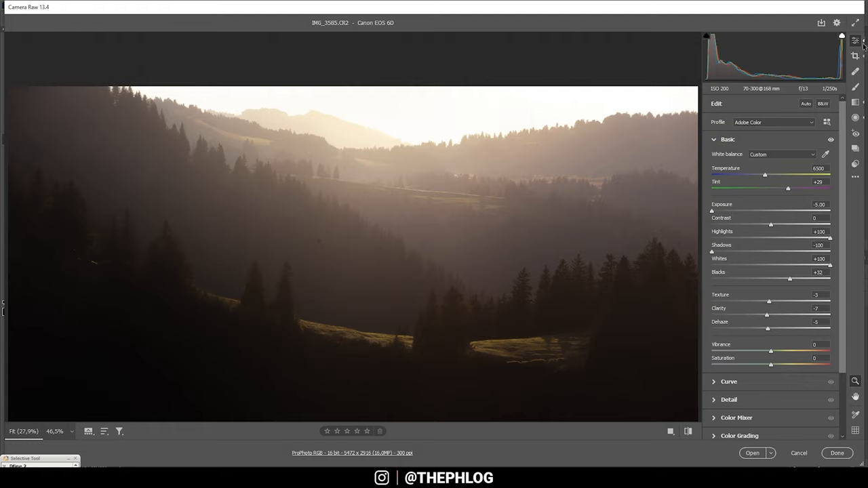
Step: In Color Grading, push the Midtones wheel toward warm orange and raise its saturation
{"action": "left_click", "coordinate": [727, 139]}
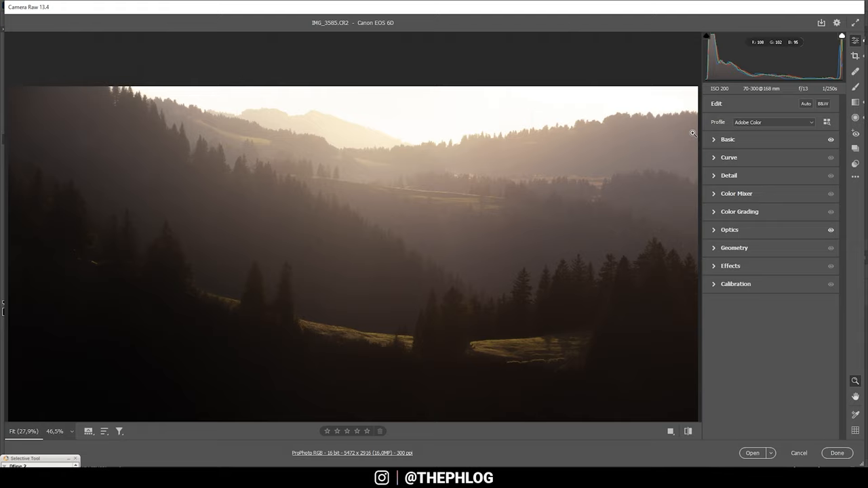
{"action": "left_click", "coordinate": [739, 211]}
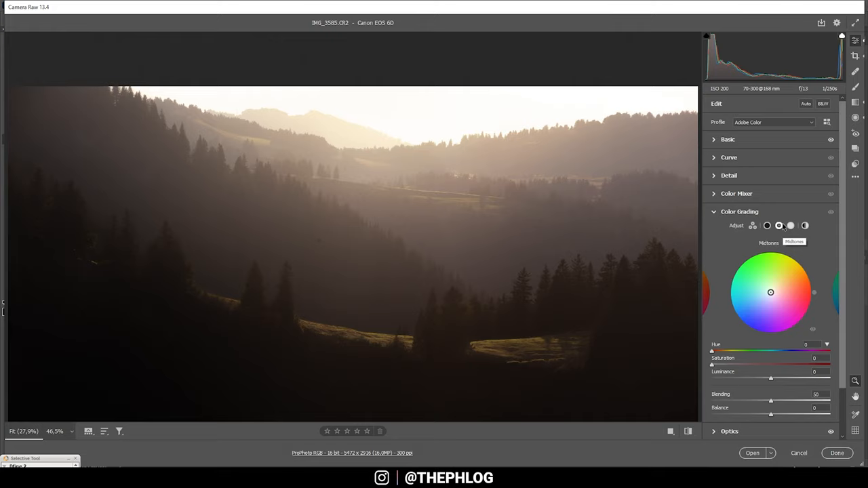
{"action": "left_click_drag", "start_coordinate": [771, 293], "coordinate": [778, 285]}
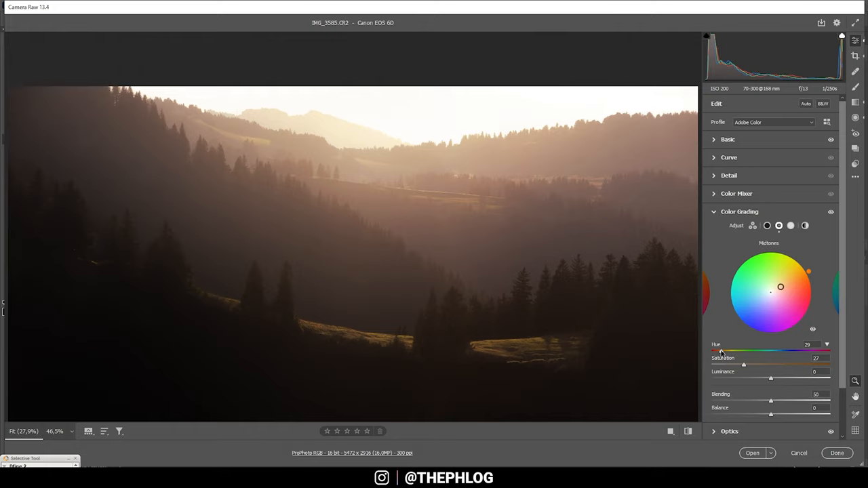
{"action": "left_click_drag", "start_coordinate": [781, 288], "coordinate": [777, 289]}
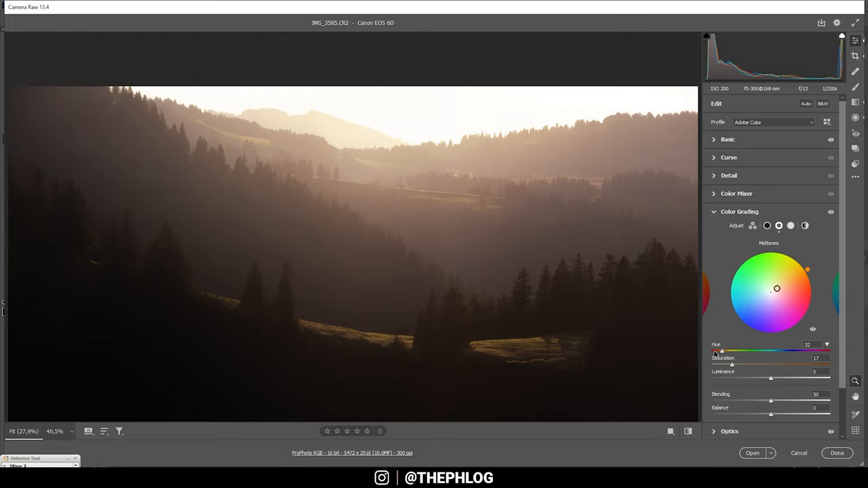
Step: Tint the Highlights warm orange as well
{"action": "left_click", "coordinate": [790, 225]}
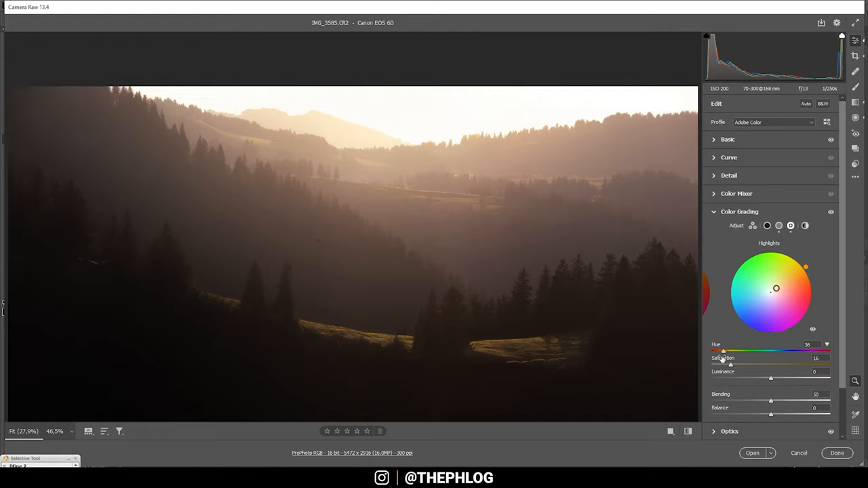
{"action": "left_click", "coordinate": [739, 211]}
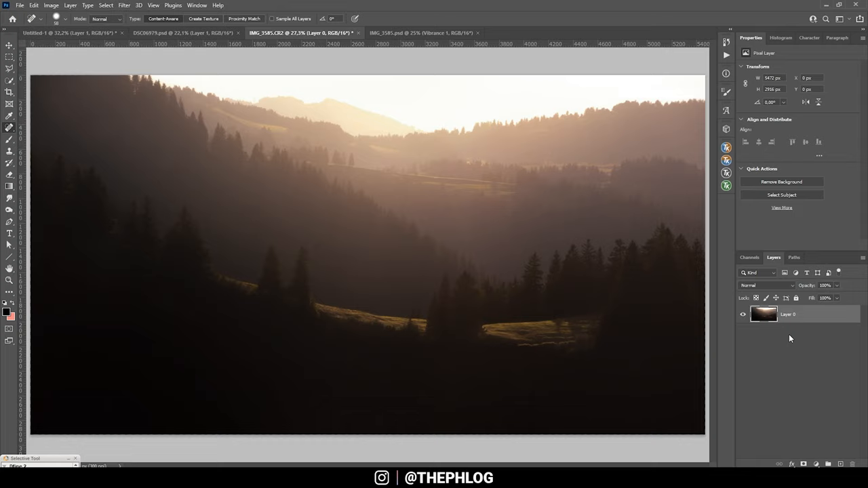
Step: Select the photo layer and duplicate it above the original
{"action": "left_click", "coordinate": [125, 6]}
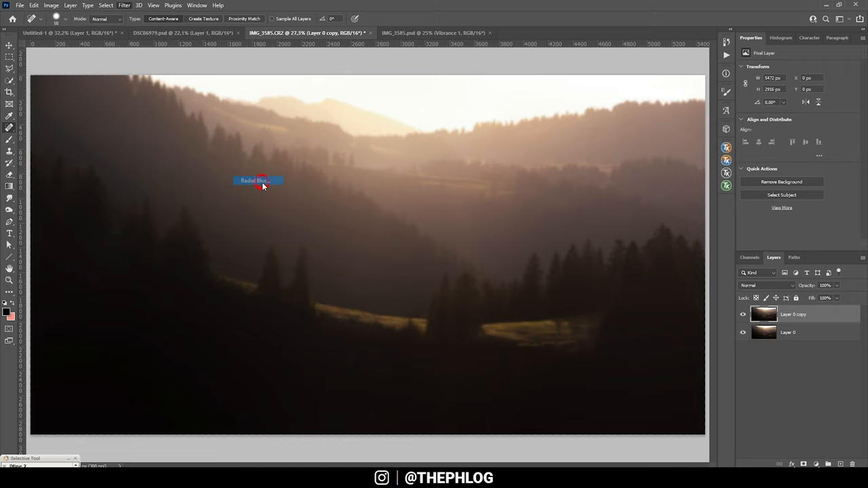
Step: Apply a Radial Blur: Amount 100, Zoom, Best quality, centre moved toward the top
{"action": "left_click", "coordinate": [257, 180]}
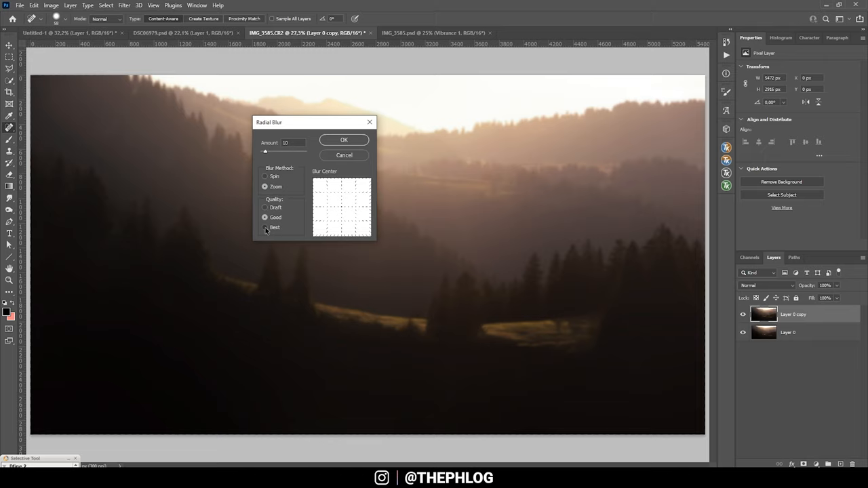
{"action": "left_click", "coordinate": [266, 228]}
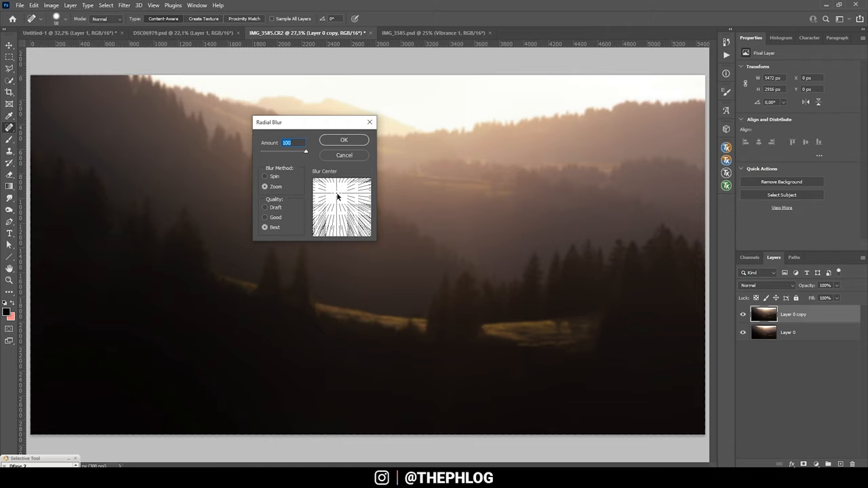
{"action": "left_click", "coordinate": [342, 187]}
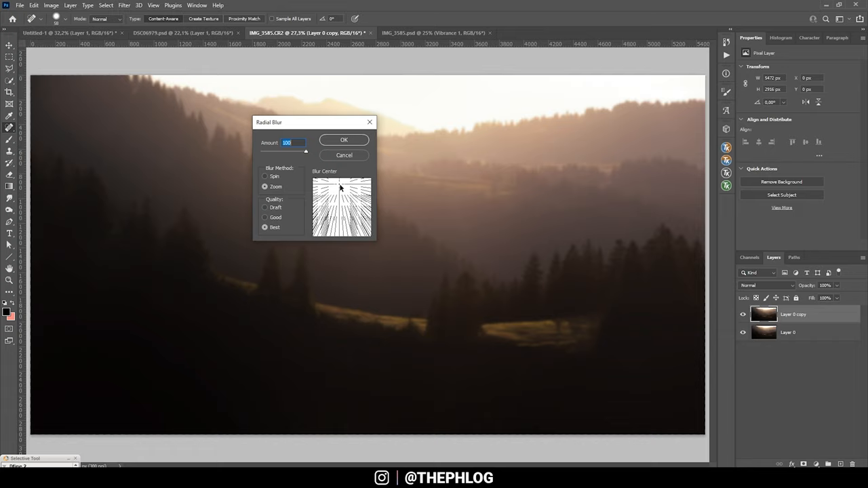
{"action": "left_click", "coordinate": [344, 140]}
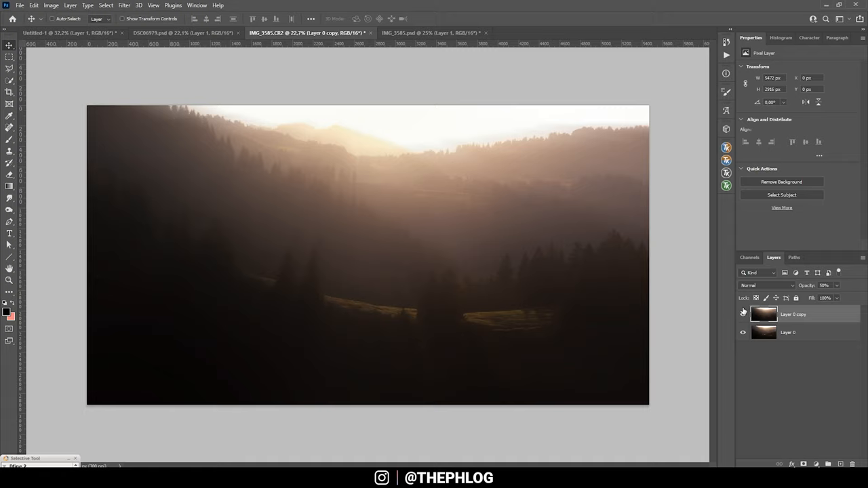
Step: Mask the blurred copy, painting black over the dark foreground so light rays stay only above, then compare
{"action": "left_click", "coordinate": [743, 315]}
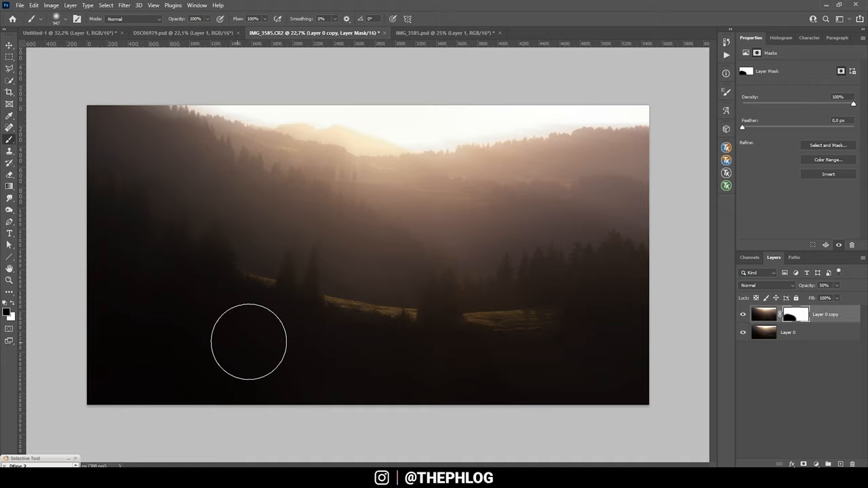
{"action": "left_click_drag", "start_coordinate": [250, 342], "coordinate": [278, 356]}
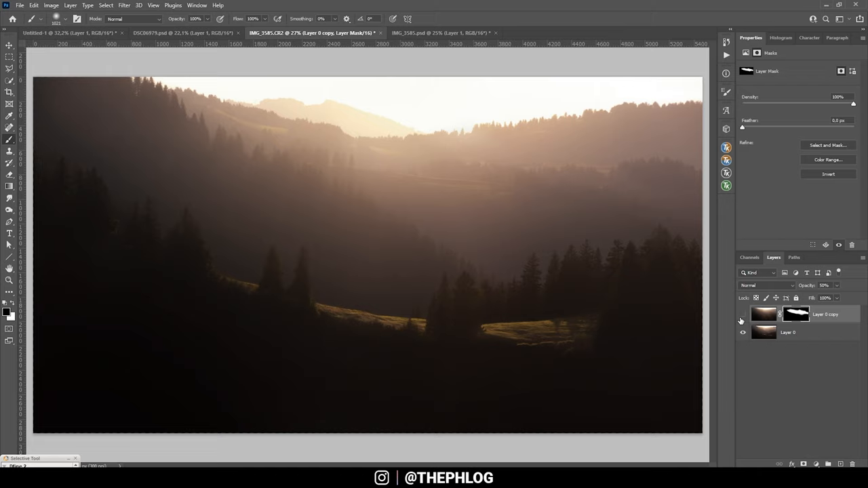
{"action": "left_click", "coordinate": [744, 314]}
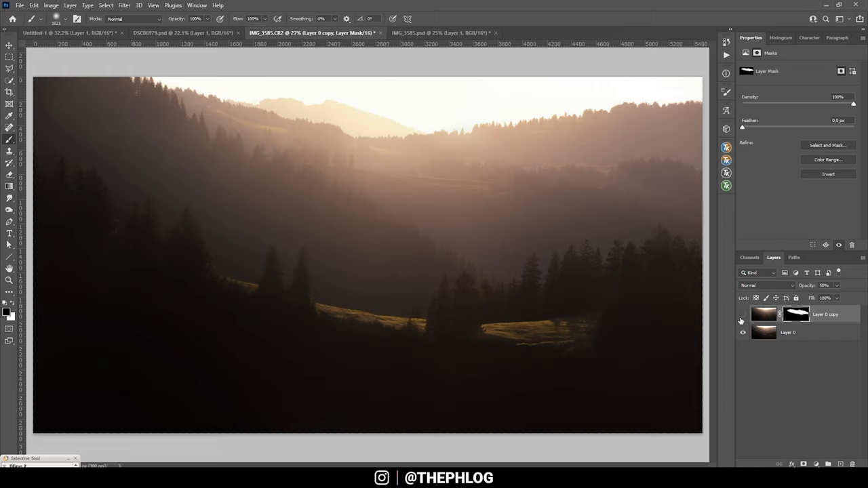